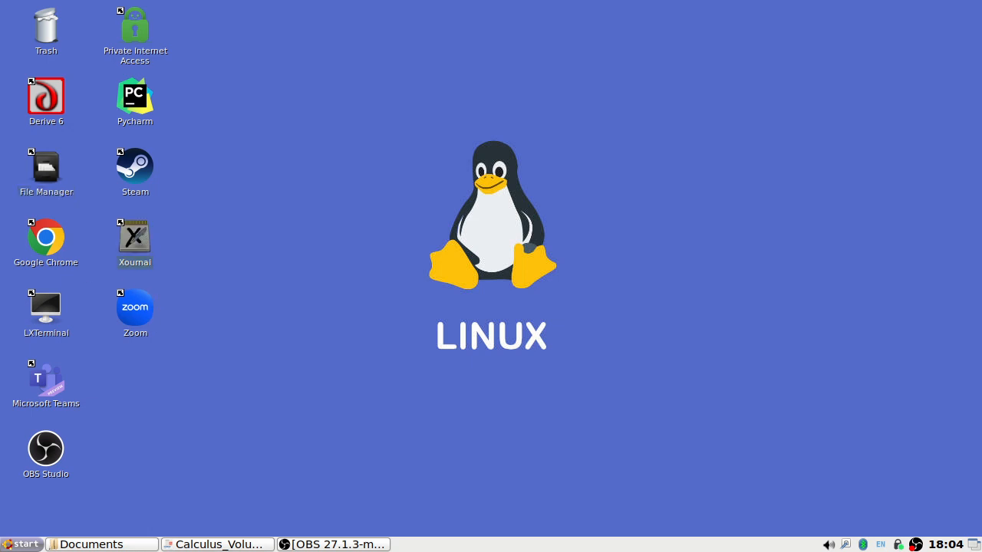
# Step: Launch Xournal from its desktop icon
pyautogui.doubleClick(135, 237)
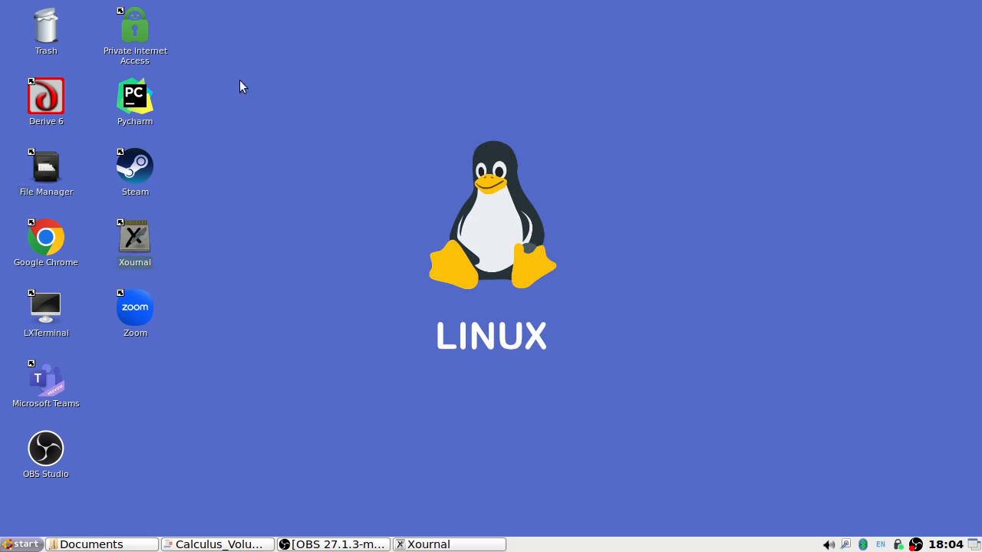
pyautogui.moveTo(258, 69)
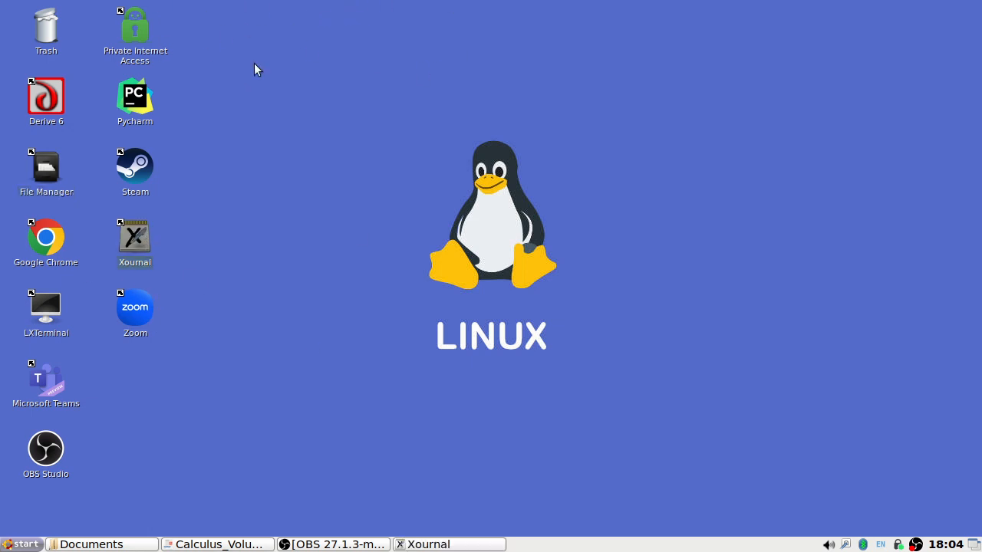
# Step: Paste the implicit differentiation exercises 300–303 onto the graph-paper page and pick the pen
pyautogui.click(12, 24)
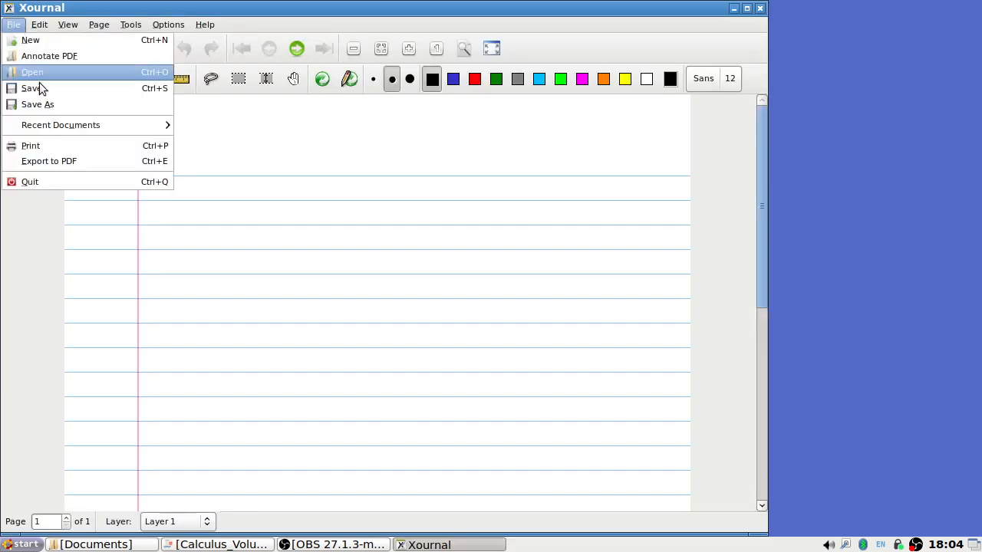
pyautogui.click(32, 72)
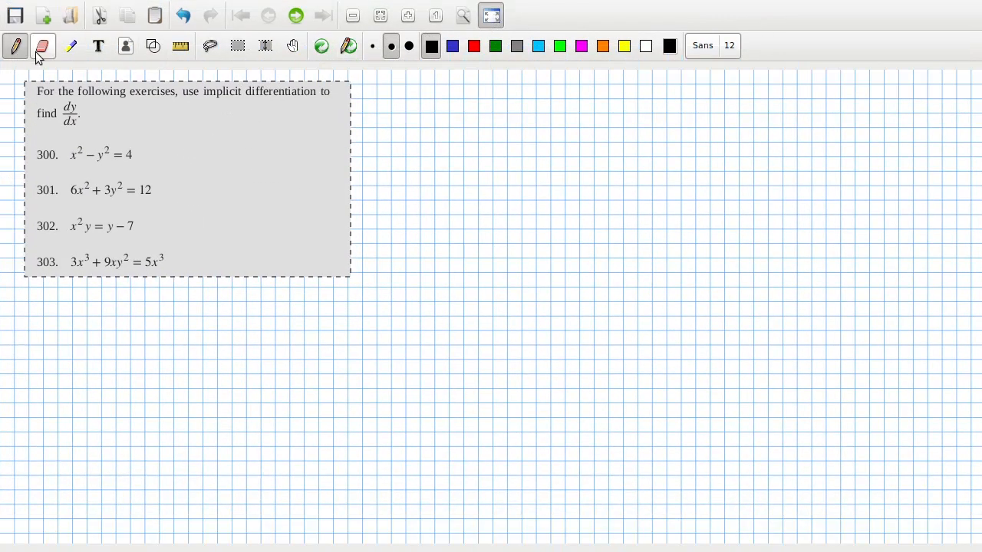
pyautogui.click(16, 46)
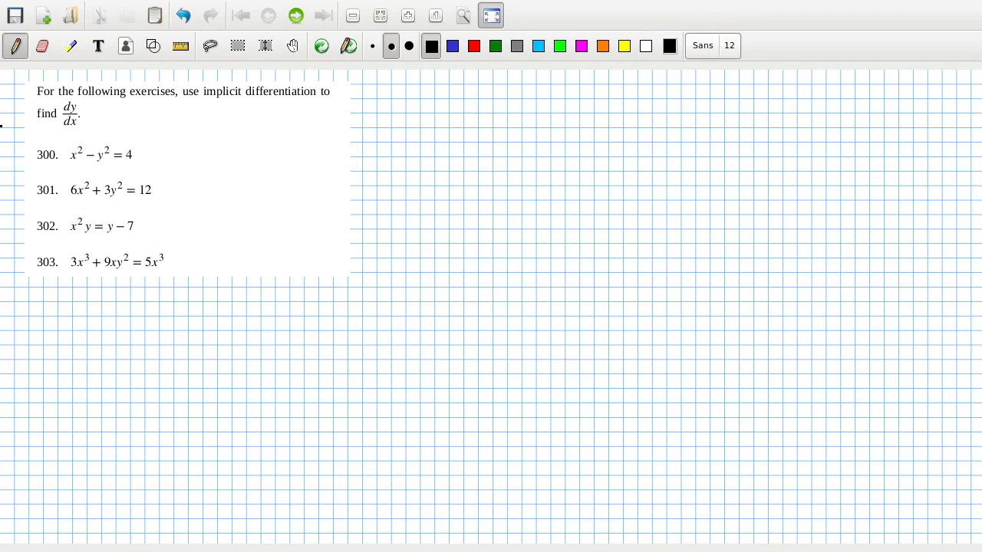
pyautogui.click(451, 46)
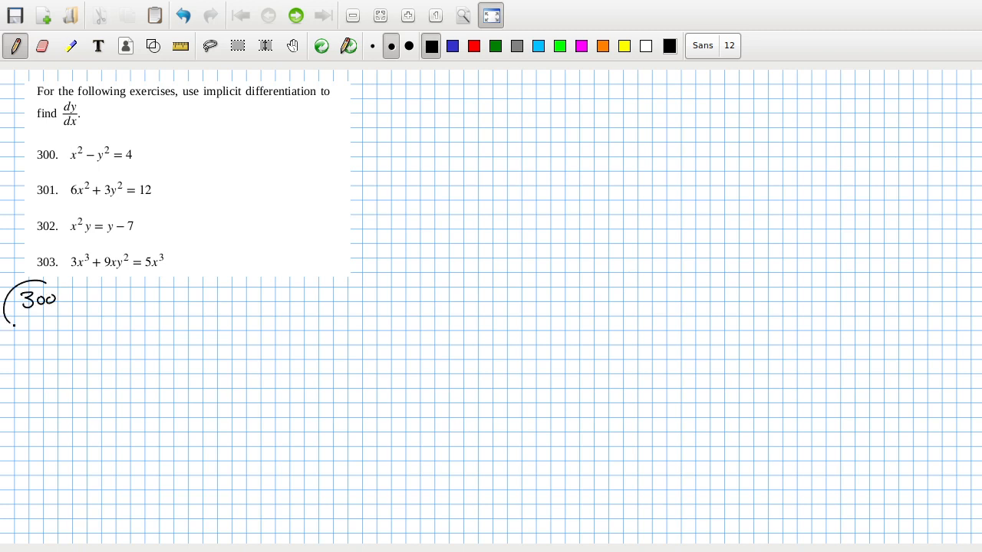
# Step: Handwrite circled 300 with 2x − 2y dy/dx = 0 and dy/dx = x/y, then label 301 below
pyautogui.moveTo(99, 299); pyautogui.dragTo(153, 295)
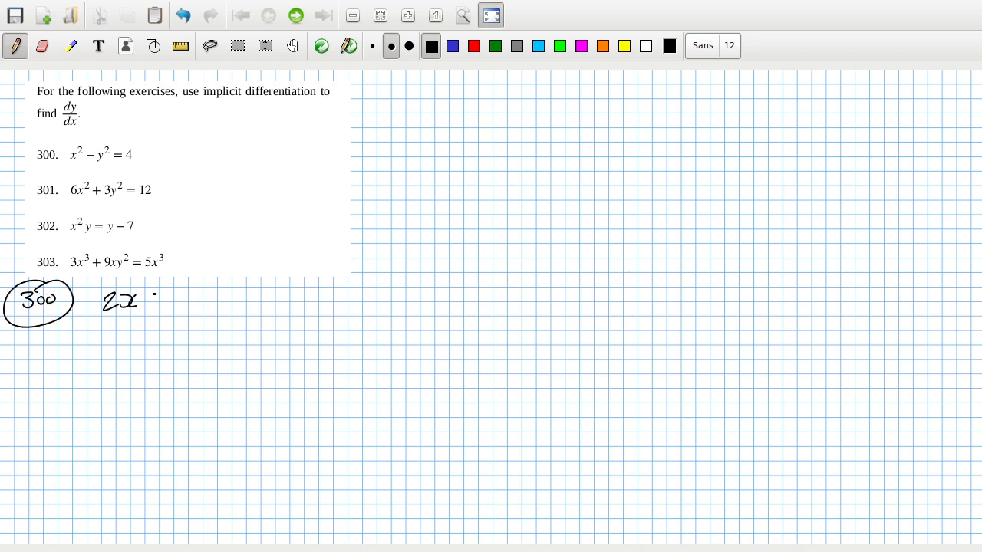
pyautogui.moveTo(150, 299); pyautogui.dragTo(211, 304)
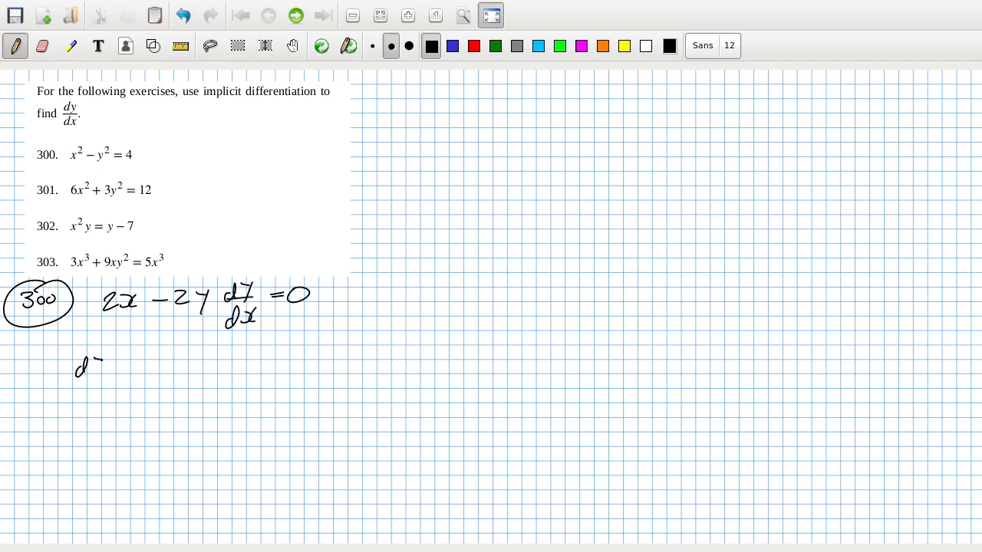
pyautogui.moveTo(73, 360); pyautogui.dragTo(100, 402)
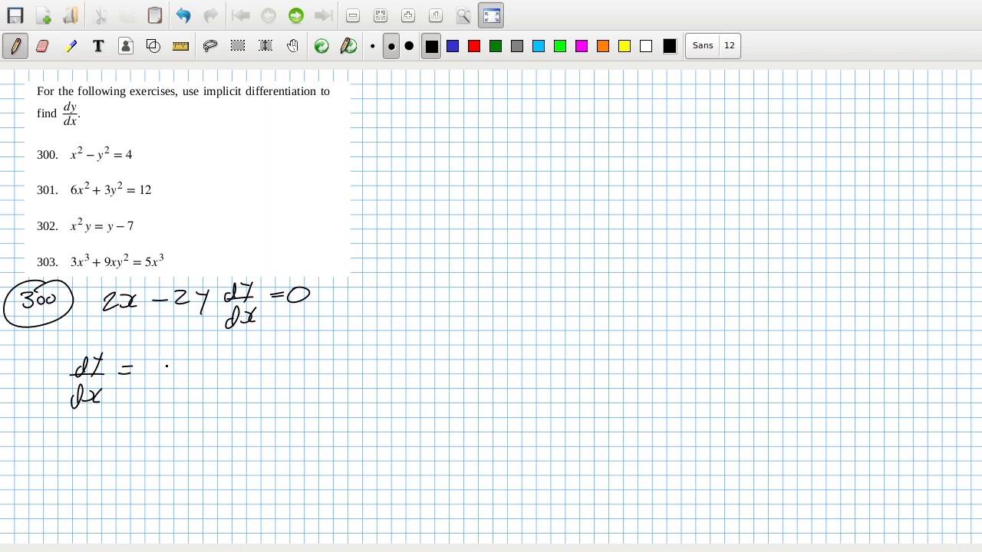
pyautogui.moveTo(166, 361); pyautogui.dragTo(181, 402)
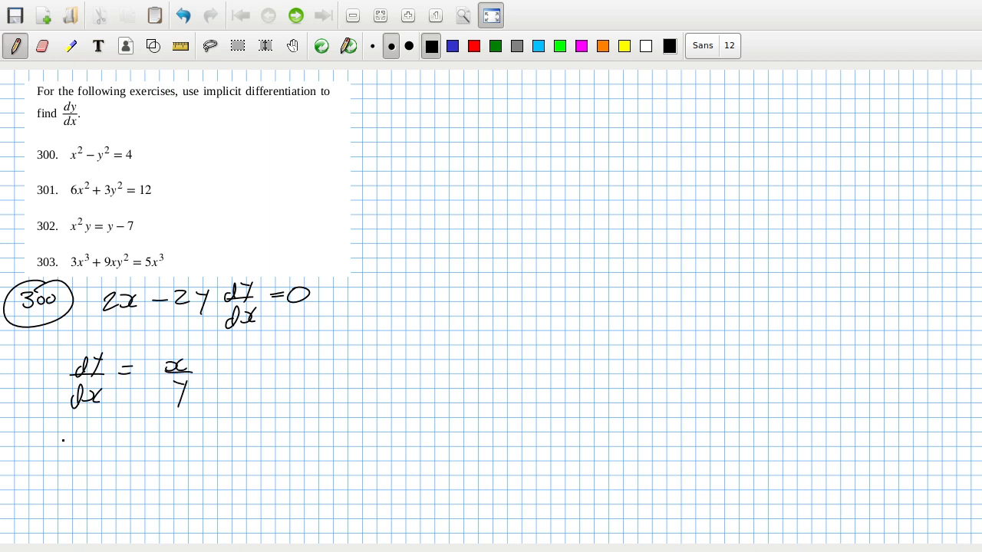
pyautogui.moveTo(18, 429); pyautogui.dragTo(73, 467)
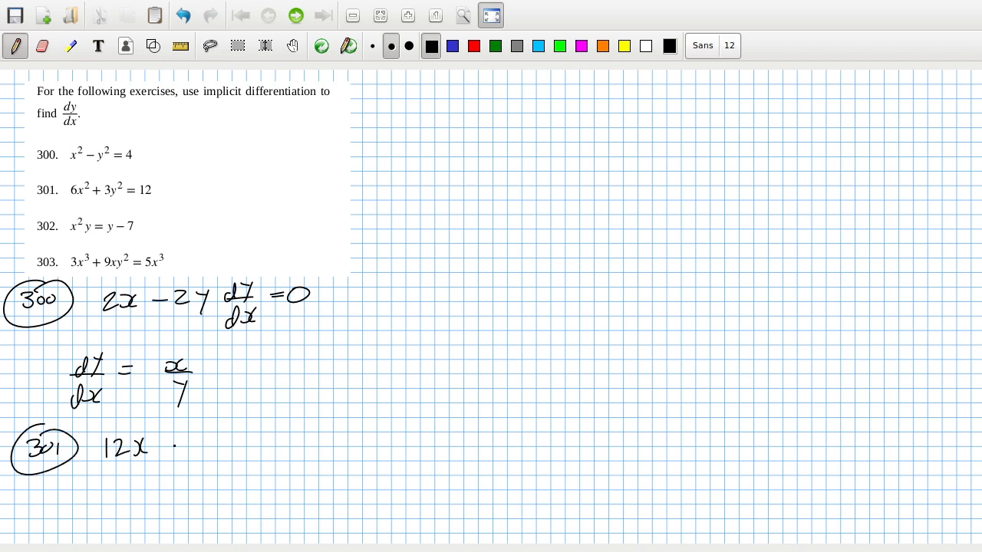
# Step: Handwrite 12x + 6y dy/dx = 0 and the answer dy/dx = −2x/y for exercise 301
pyautogui.moveTo(172, 444); pyautogui.dragTo(212, 445)
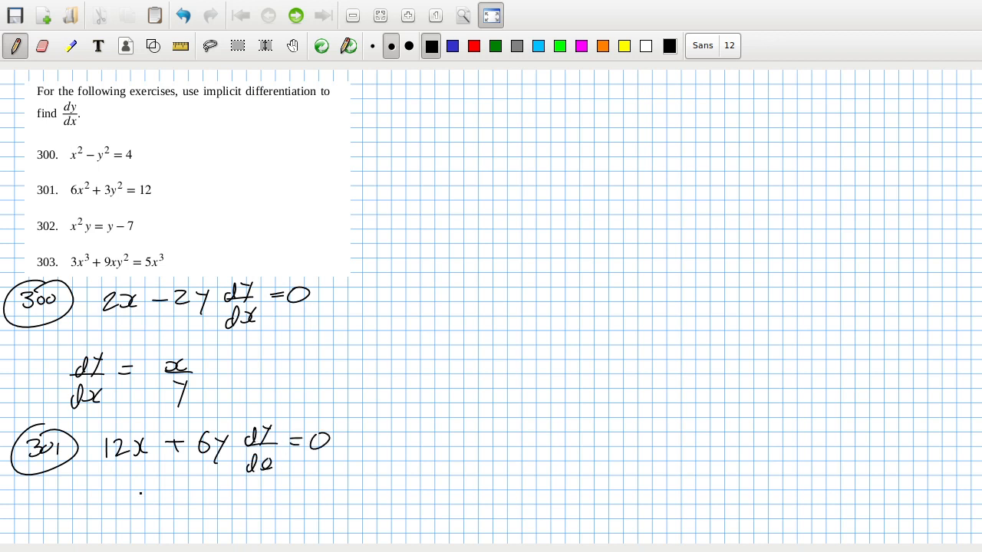
pyautogui.moveTo(138, 483); pyautogui.dragTo(161, 521)
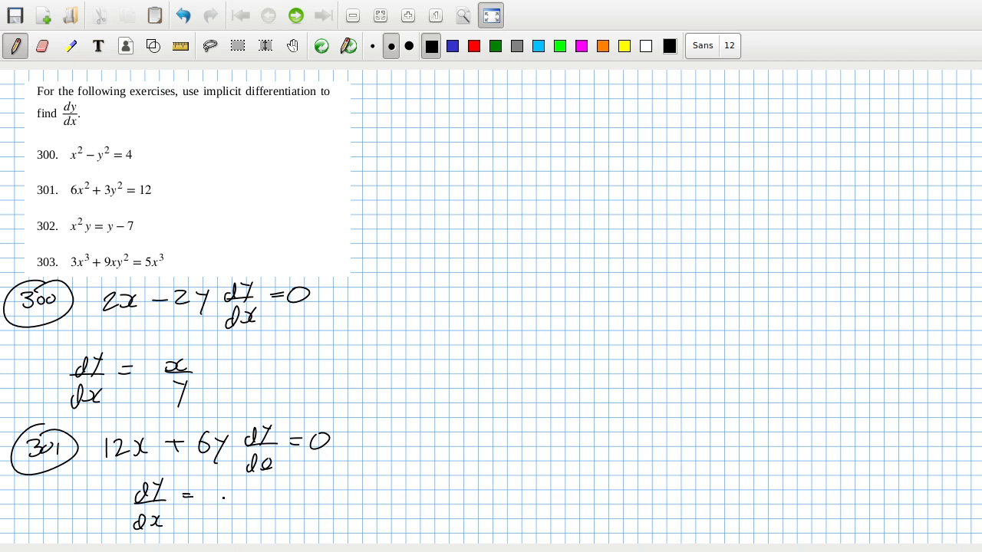
pyautogui.moveTo(211, 494); pyautogui.dragTo(230, 494)
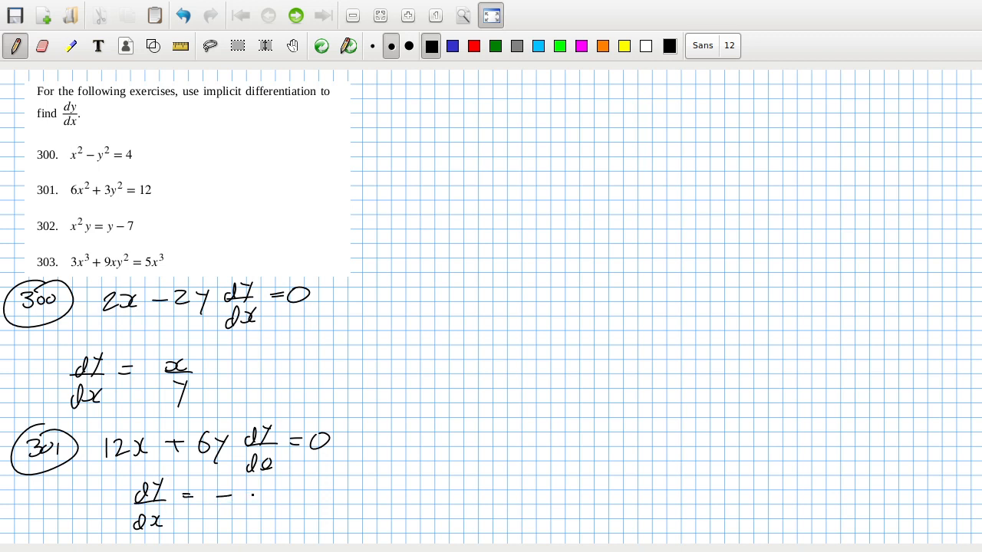
pyautogui.moveTo(253, 503); pyautogui.dragTo(294, 514)
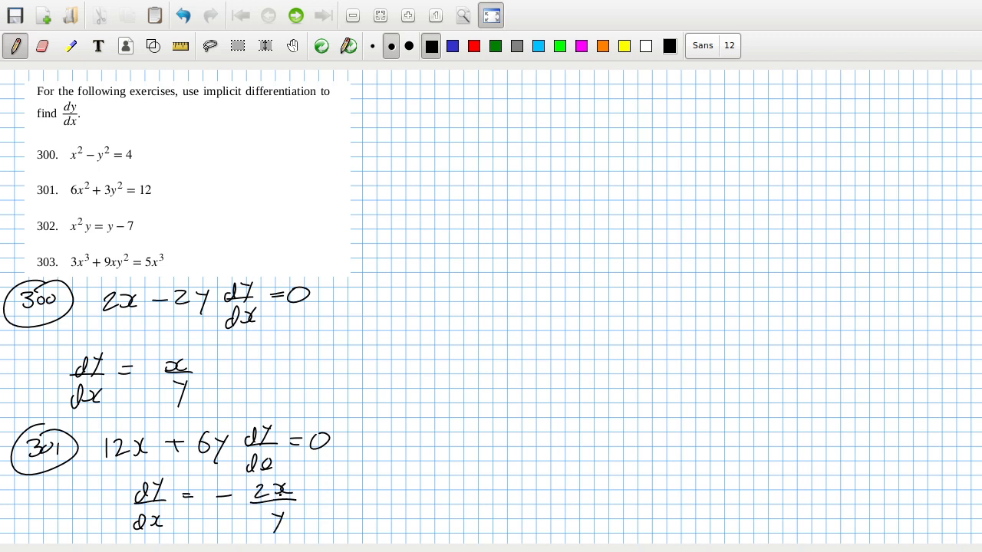
pyautogui.click(289, 525)
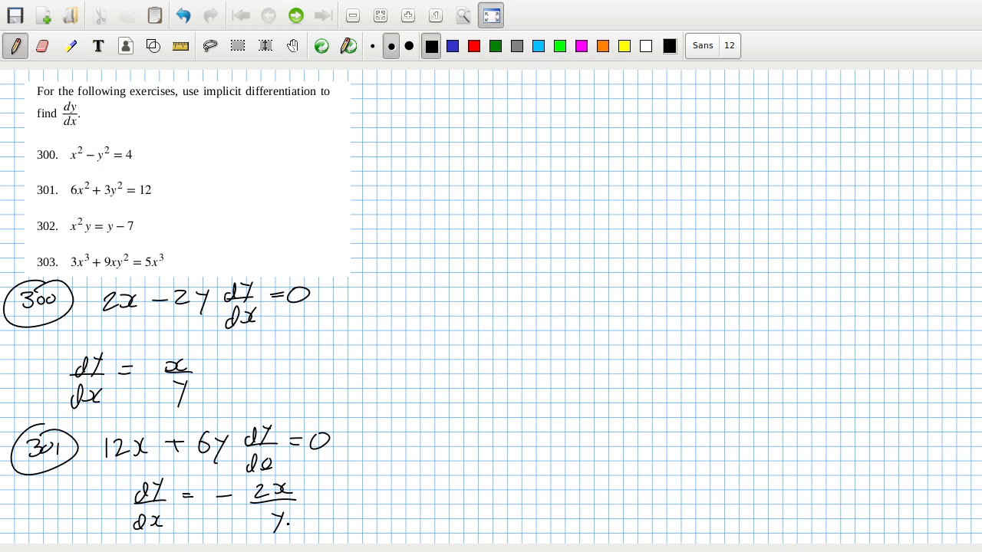
pyautogui.click(411, 99)
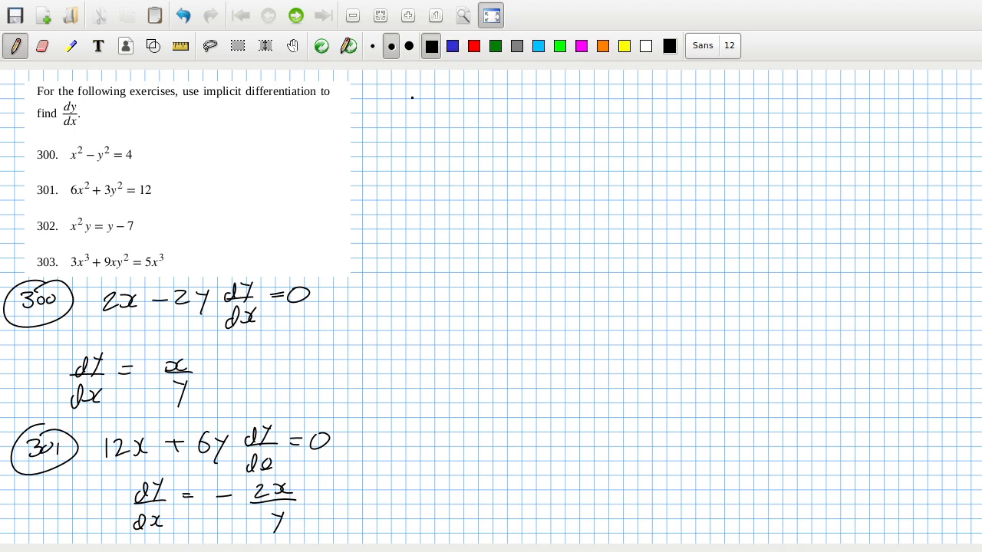
# Step: Handwrite circled 302 and the differentiated line 2xy + x² dy/dx = dy/dx
pyautogui.moveTo(407, 104); pyautogui.dragTo(452, 104)
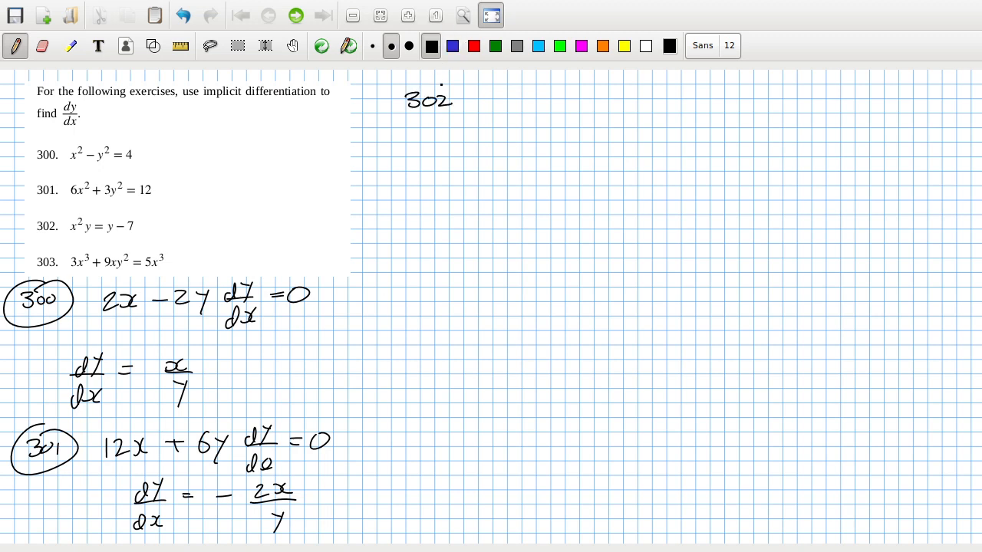
pyautogui.moveTo(395, 84); pyautogui.dragTo(475, 123)
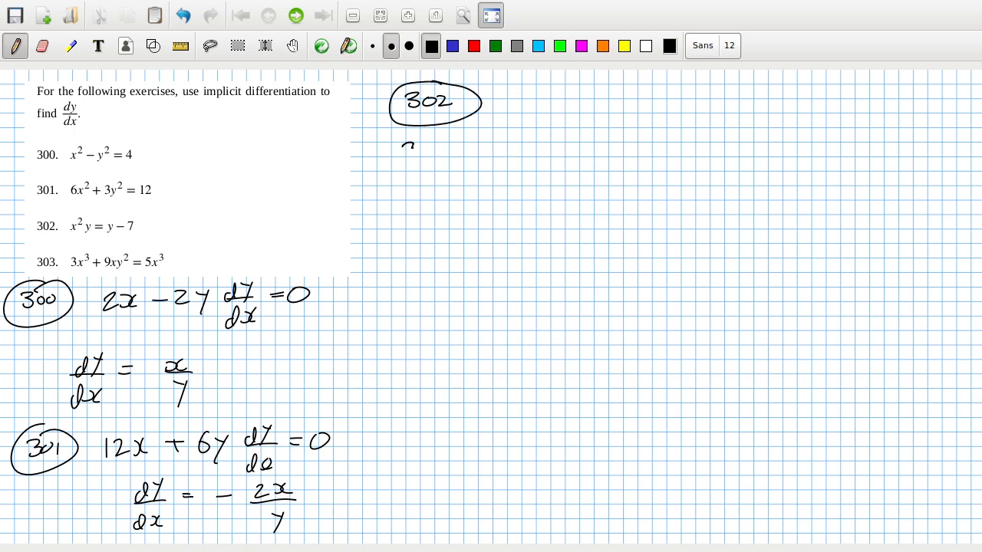
pyautogui.moveTo(399, 153); pyautogui.dragTo(463, 146)
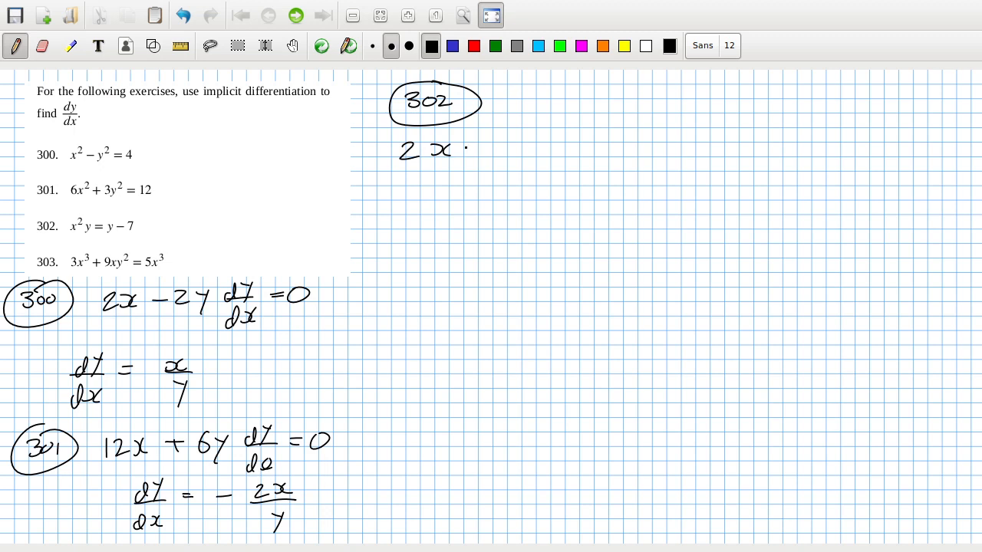
pyautogui.moveTo(476, 150); pyautogui.dragTo(540, 151)
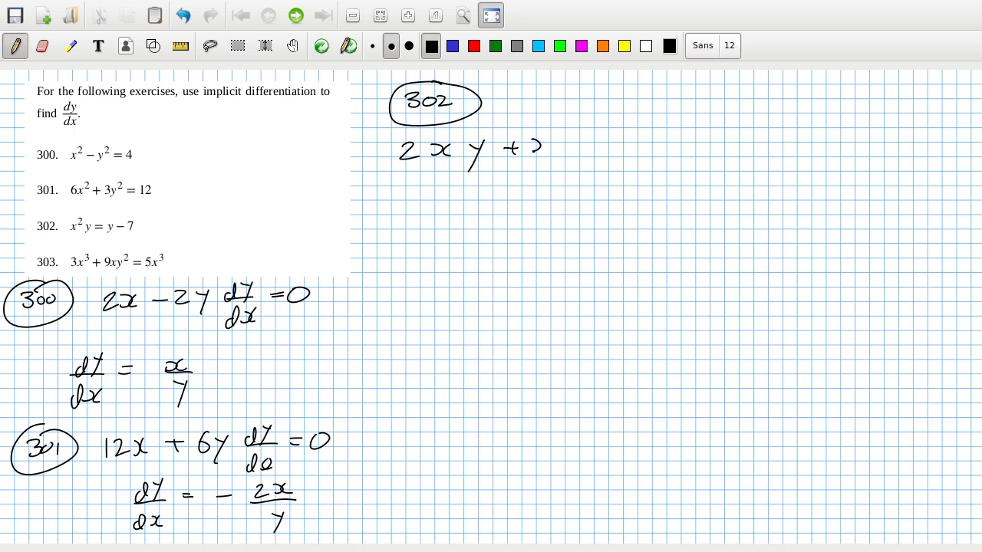
pyautogui.moveTo(534, 146); pyautogui.dragTo(583, 151)
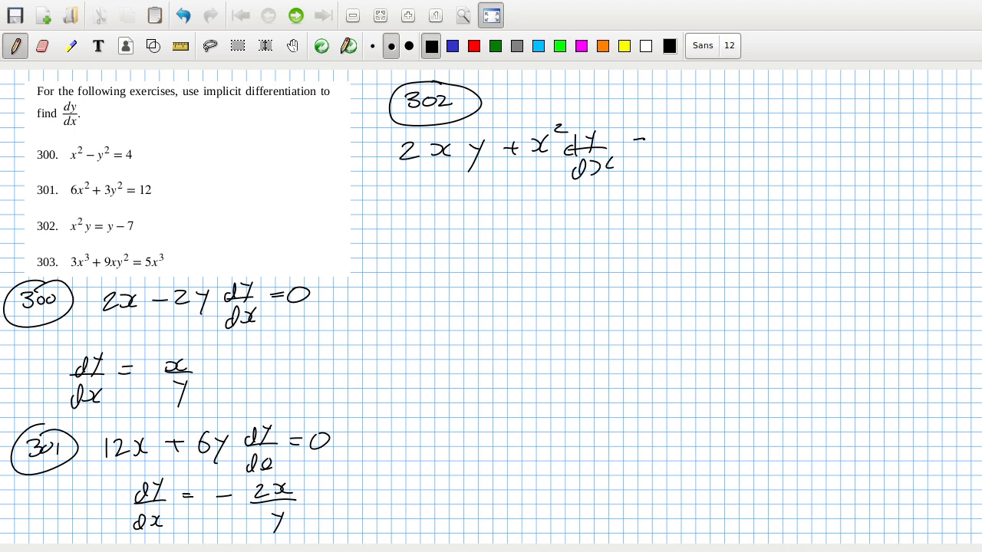
pyautogui.moveTo(645, 141); pyautogui.dragTo(690, 161)
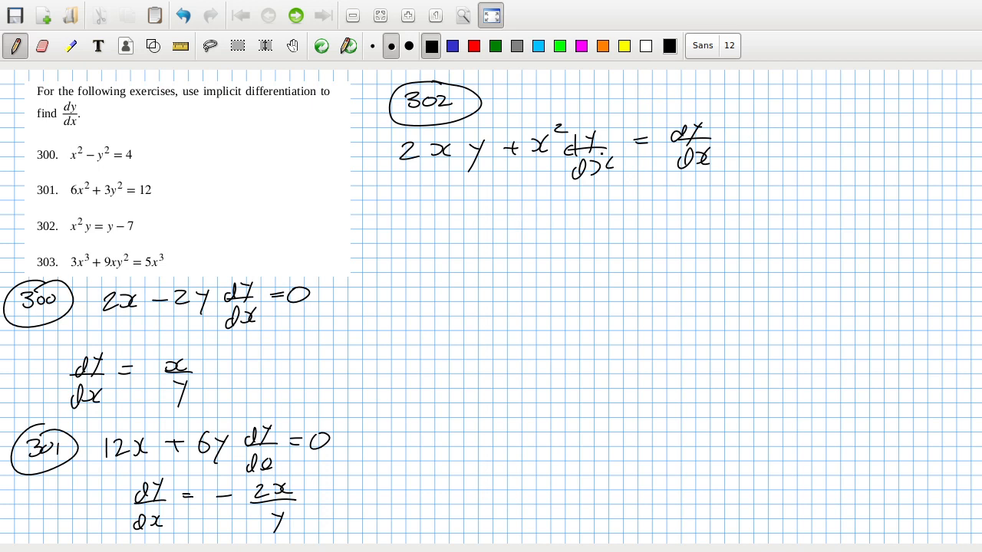
# Step: Isolate dy/dx for 302 as the fraction (2xy)/(1 − x²) on a new line
pyautogui.moveTo(479, 218); pyautogui.dragTo(514, 215)
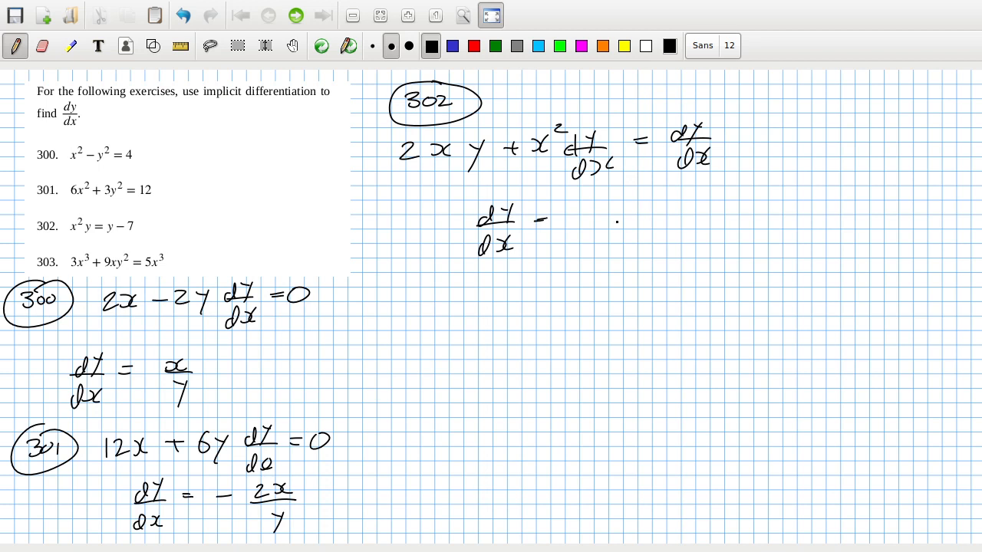
pyautogui.moveTo(614, 215); pyautogui.dragTo(659, 215)
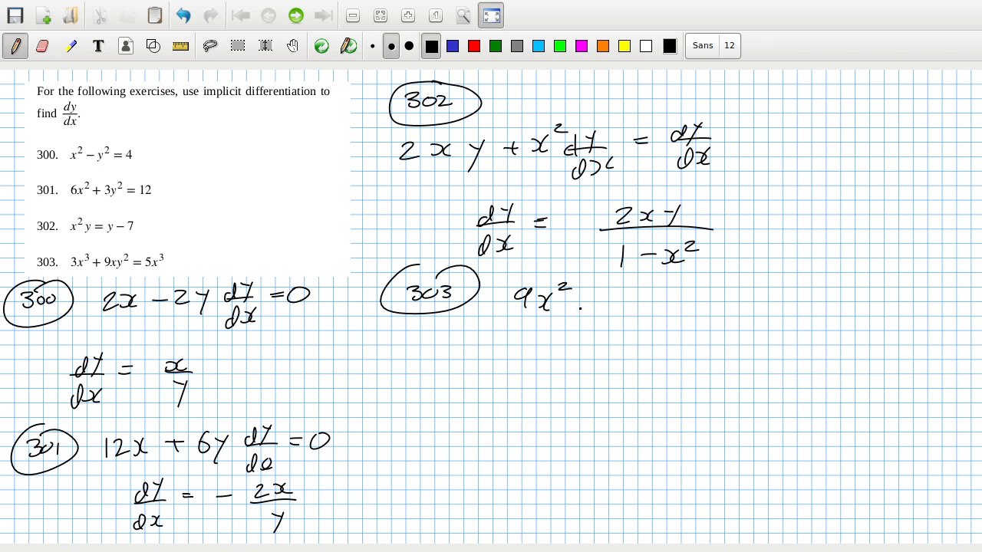
# Step: Handwrite 9x² + 9y² + 18xy dy/dx line, dy/dx = (6x² − 9y²)/(18xy), and begin simplifying
pyautogui.write('+')
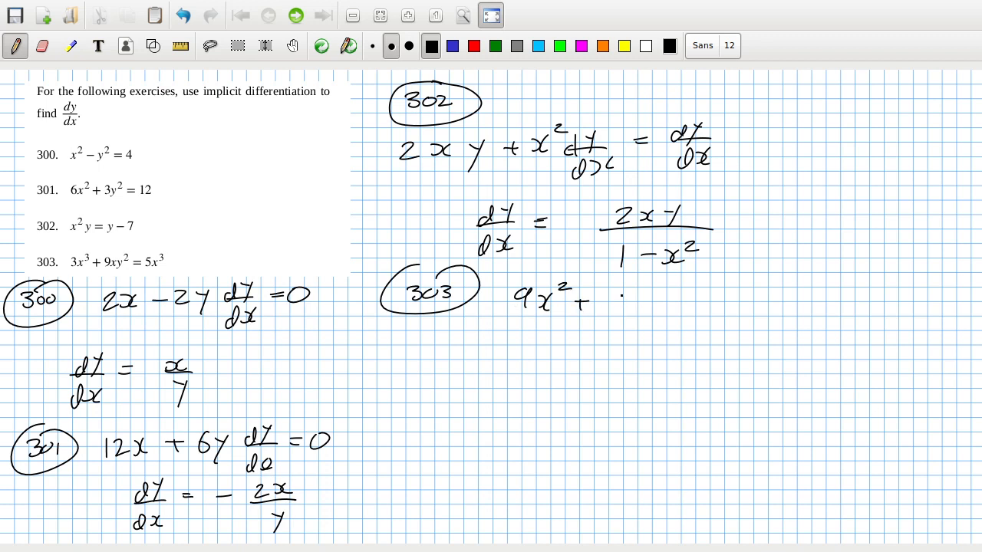
pyautogui.moveTo(613, 306); pyautogui.dragTo(671, 303)
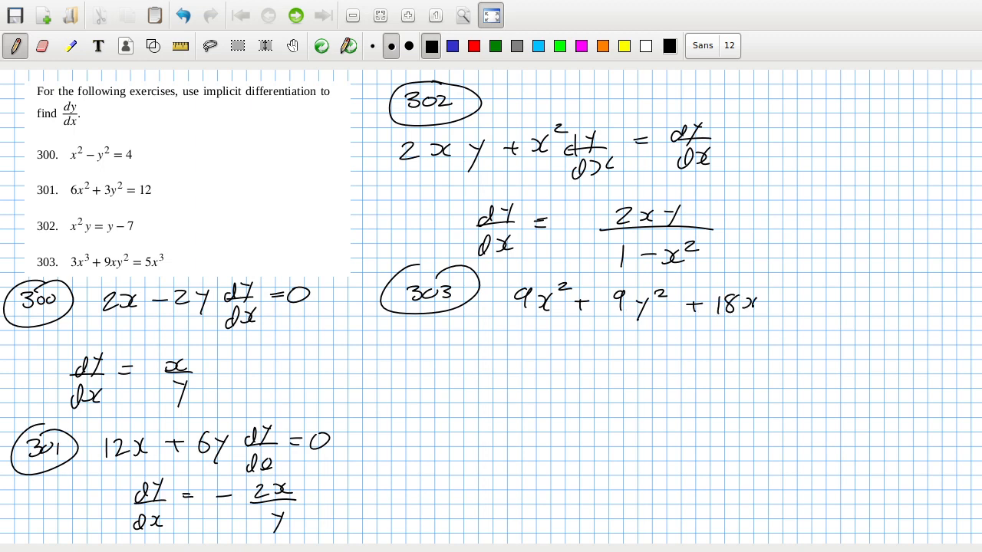
pyautogui.moveTo(751, 306); pyautogui.dragTo(821, 314)
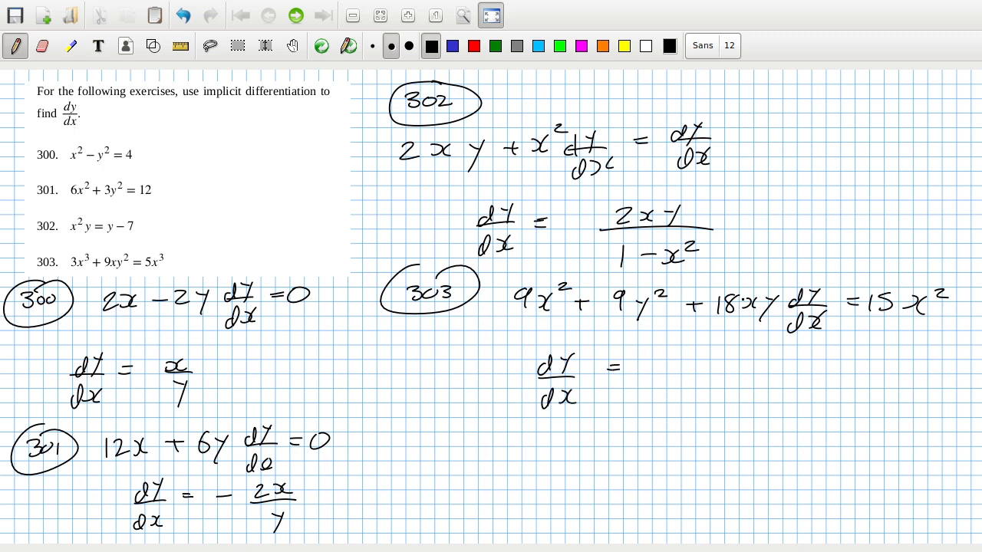
pyautogui.click(666, 360)
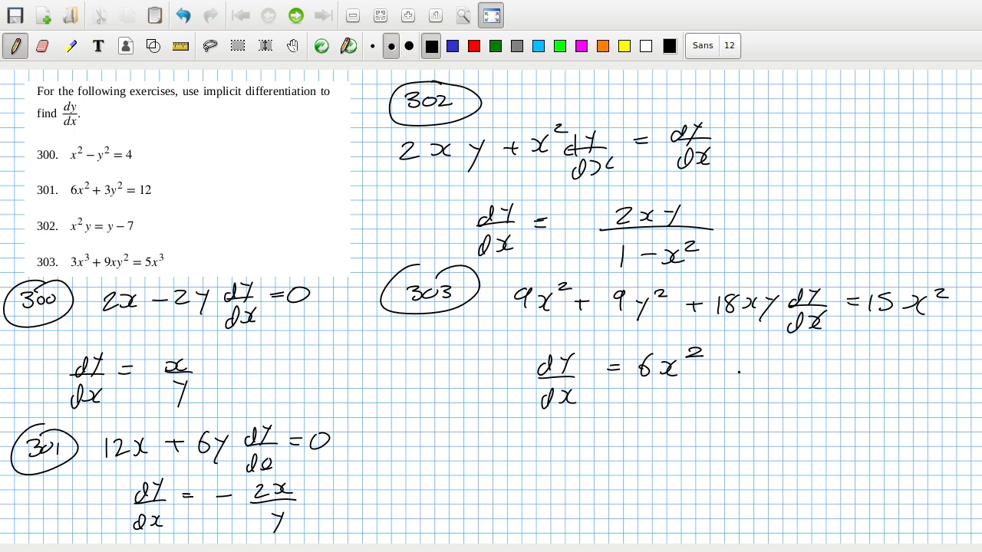
pyautogui.moveTo(709, 365); pyautogui.dragTo(733, 365)
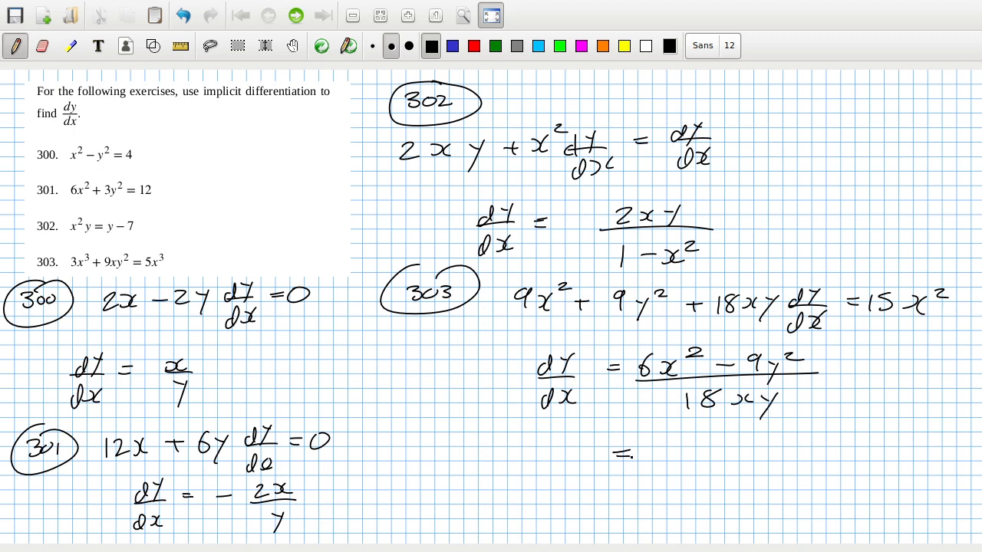
pyautogui.moveTo(667, 448); pyautogui.dragTo(705, 457)
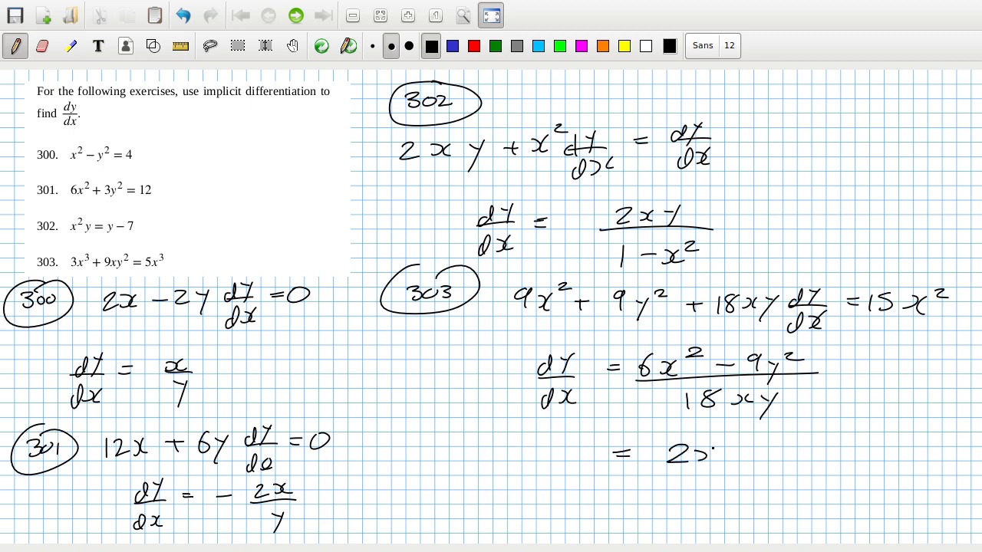